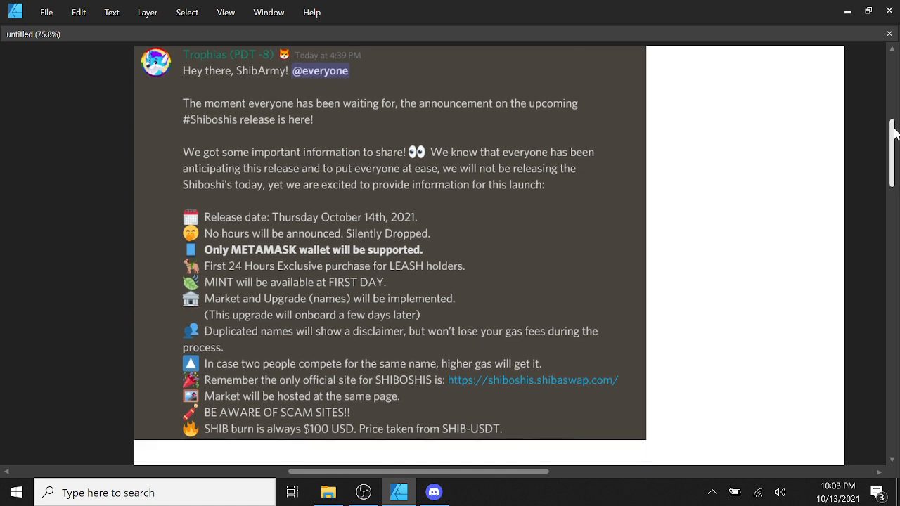
scroll("down", 3)
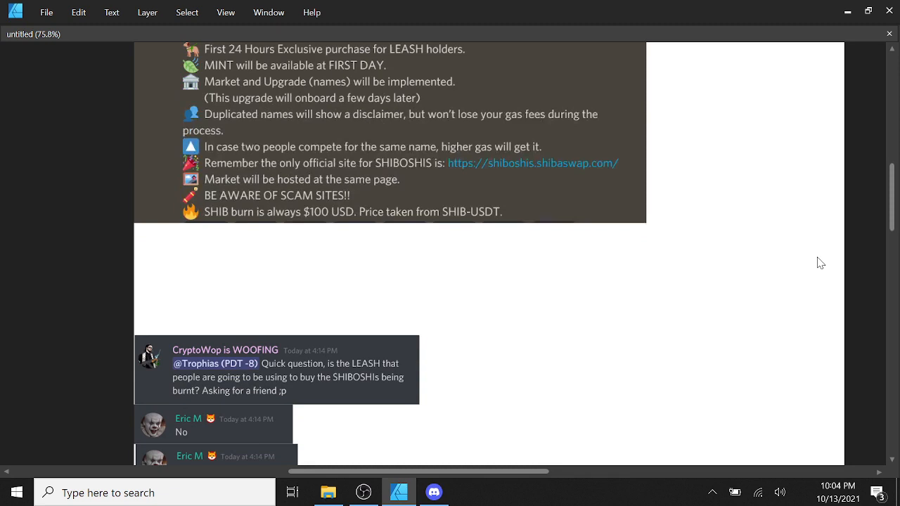
scroll("down", 3)
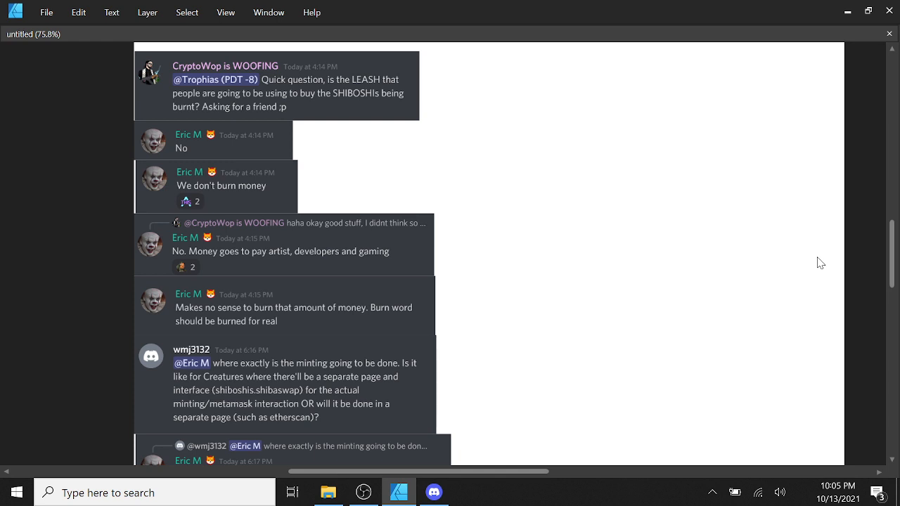
scroll("down", 3)
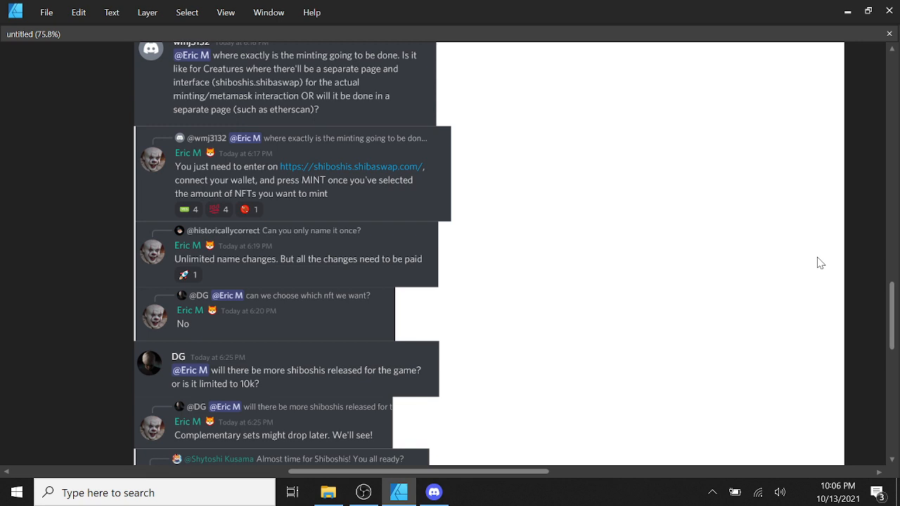
scroll("down", 3)
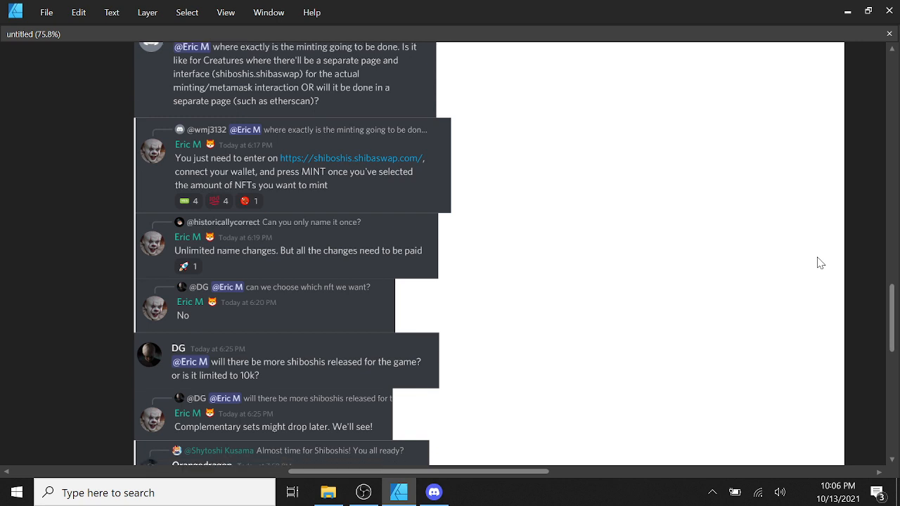
scroll("down", 3)
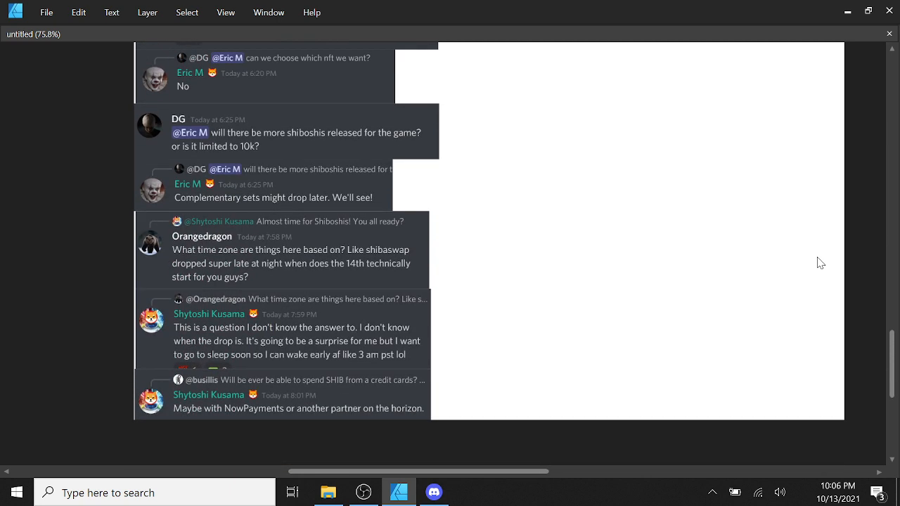